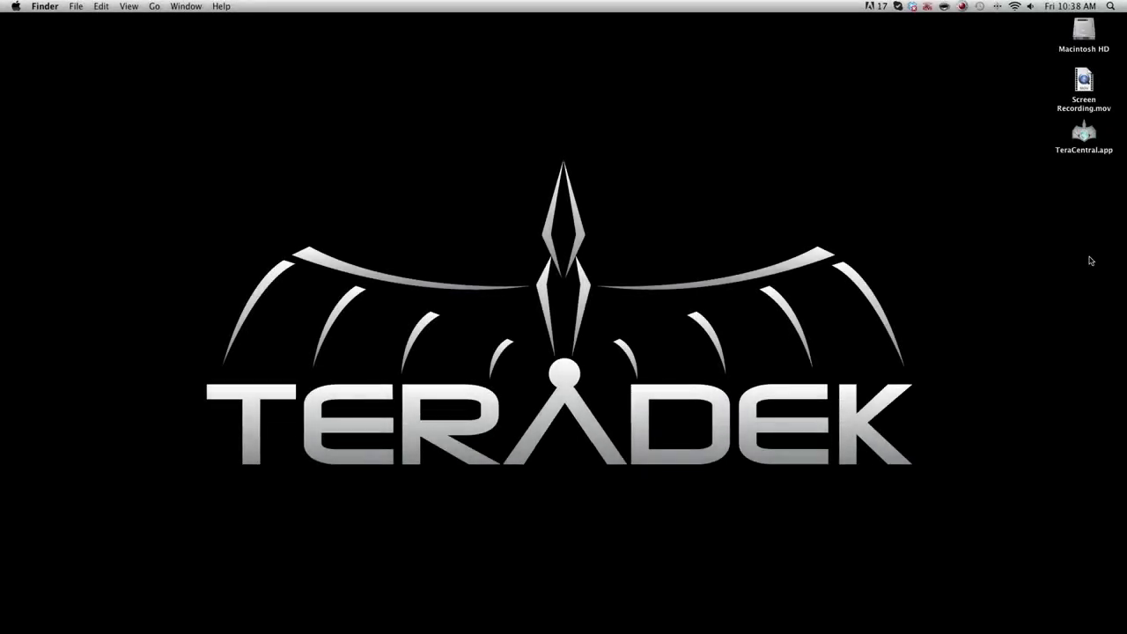
mouse_move(1023, 42)
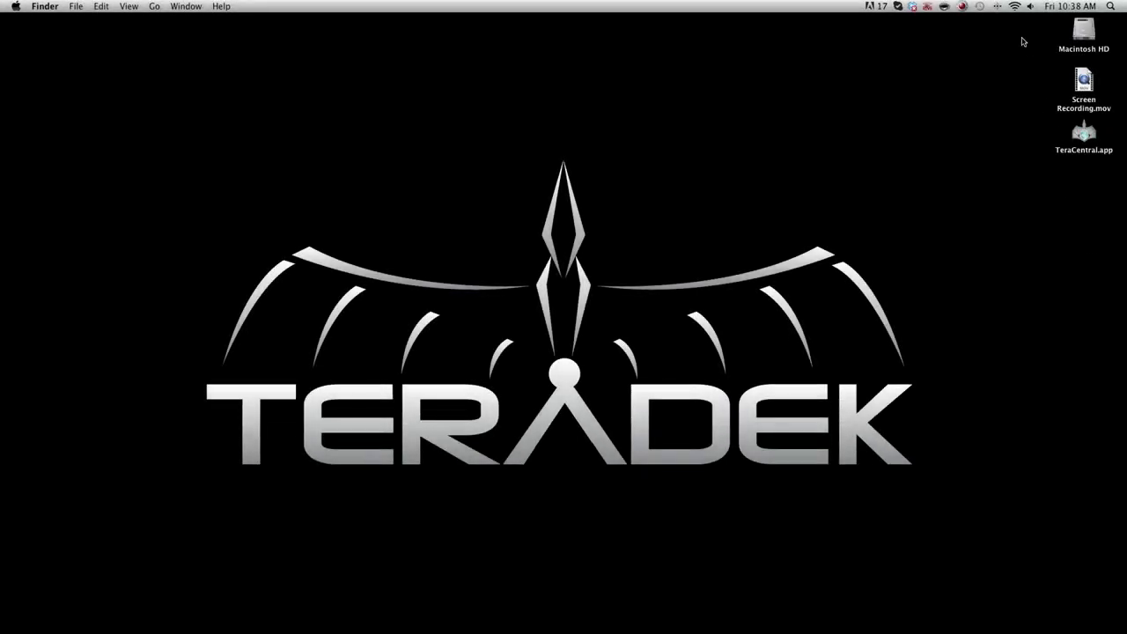
Join the encoder cube's Teranet-0223 Wi-Fi network from the menu bar.
click(1014, 7)
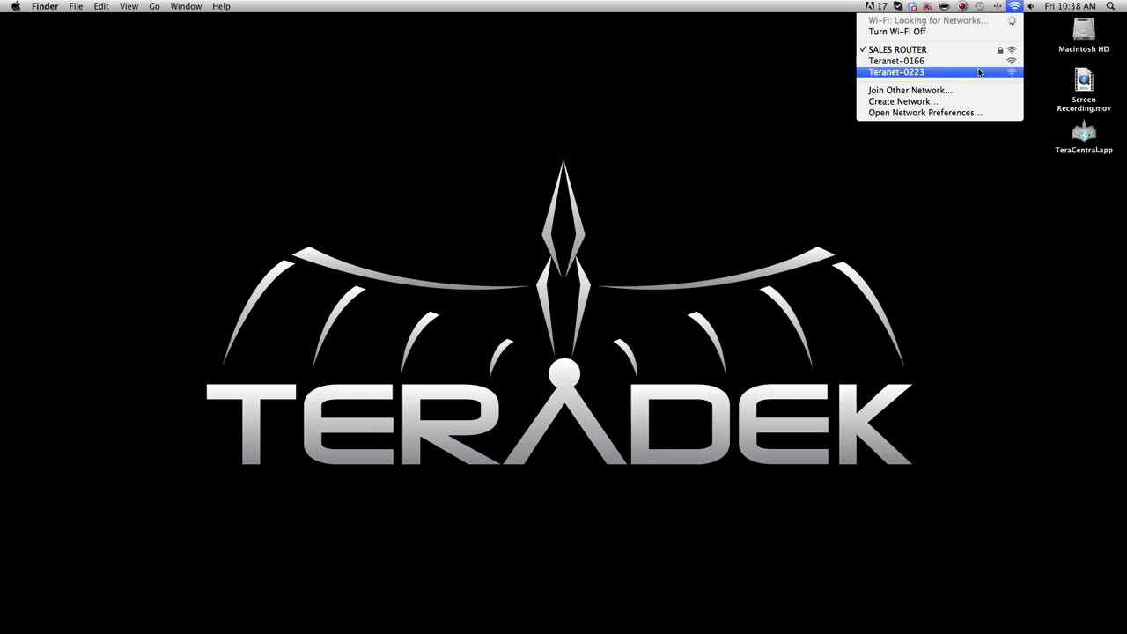
click(895, 71)
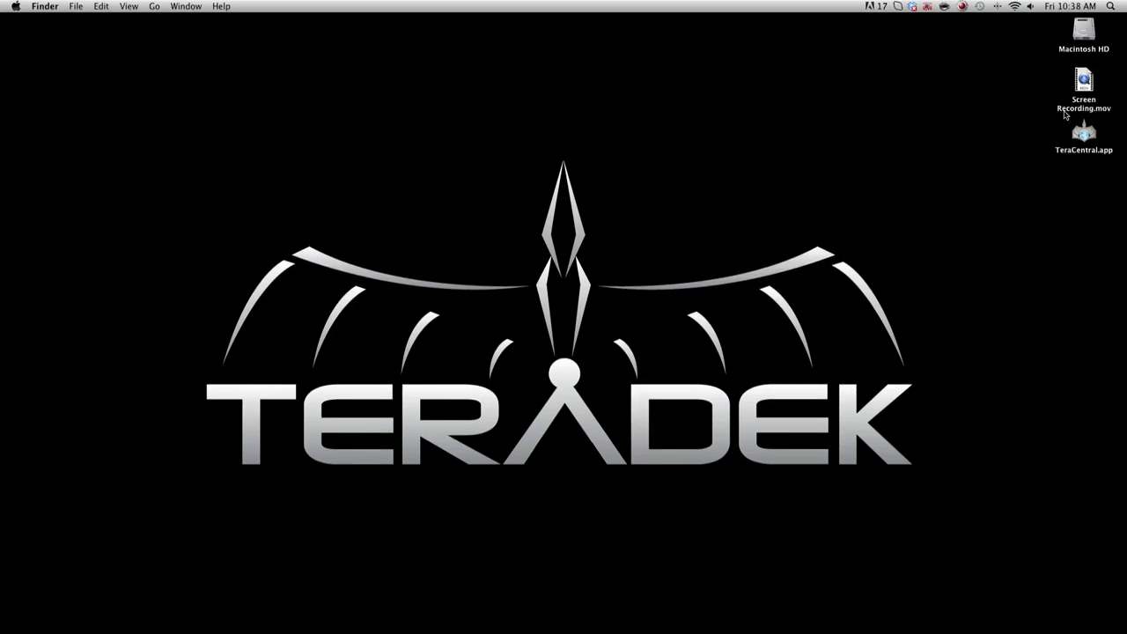
Launch TeraCentral and reach cube 155-00223's console login with username admin entered.
double_click(1083, 132)
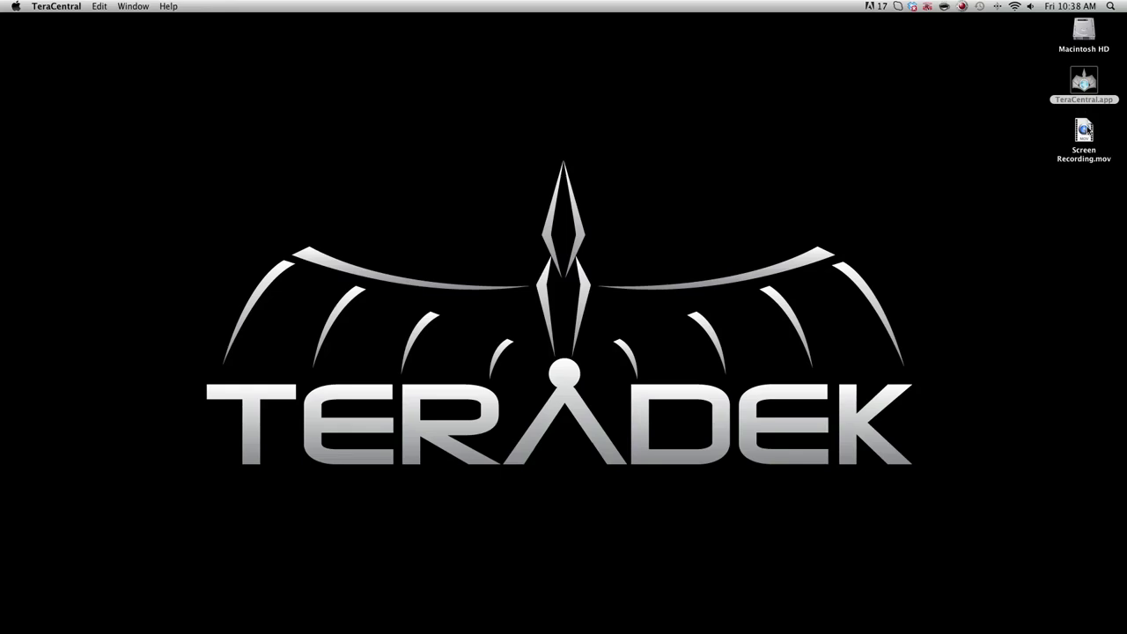
double_click(1084, 79)
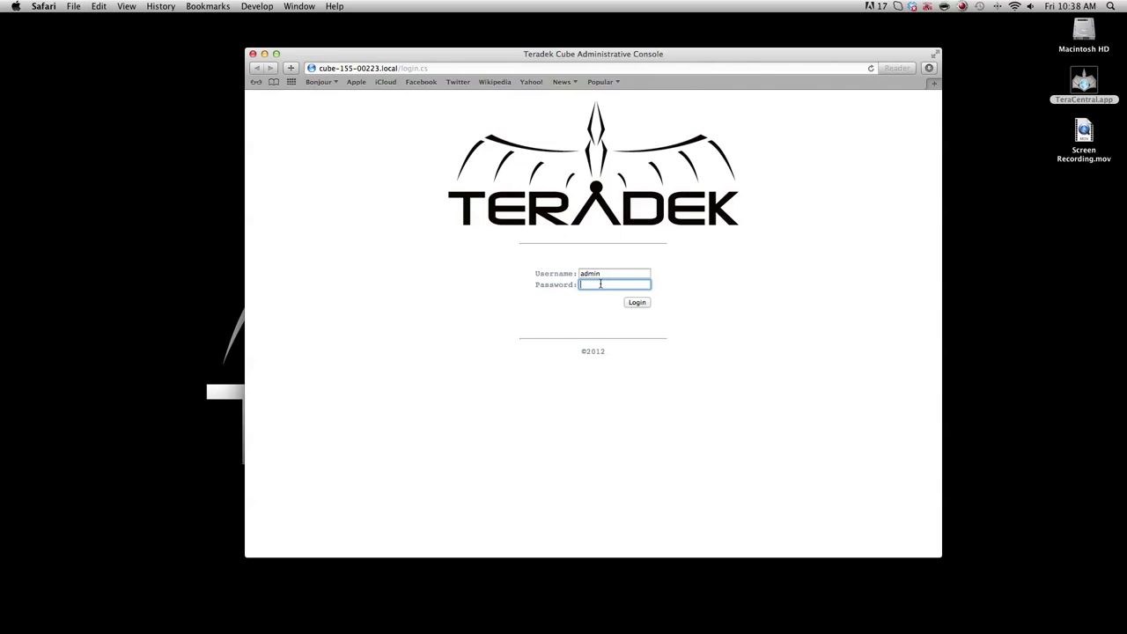
text(admin)
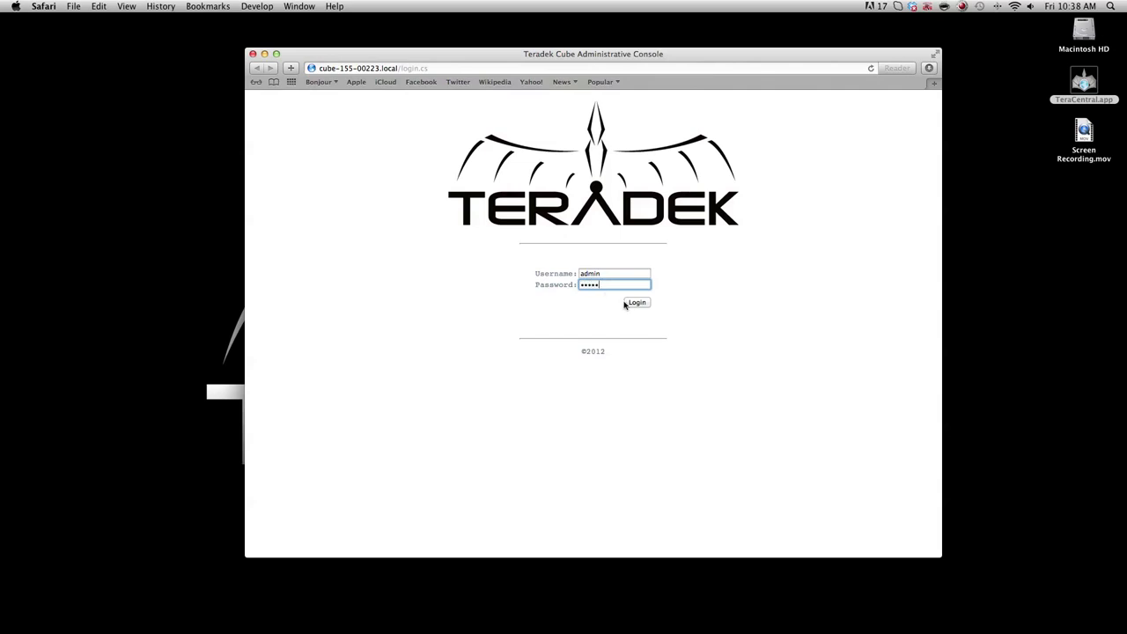
Log in to the encoder console and reach the Network > Wireless settings.
click(636, 303)
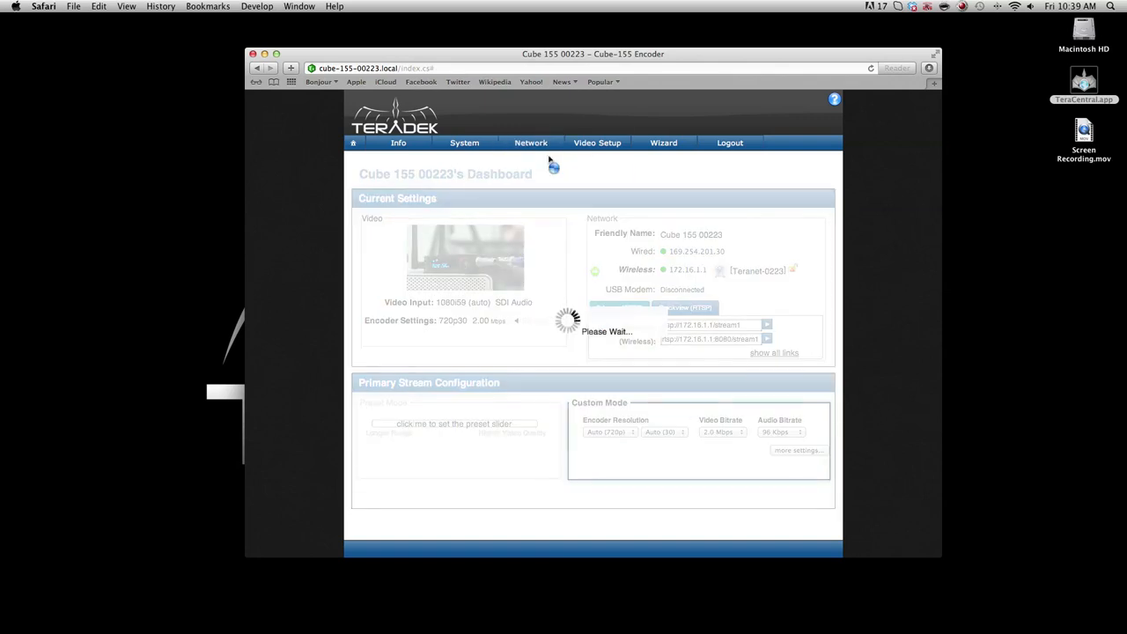
click(531, 143)
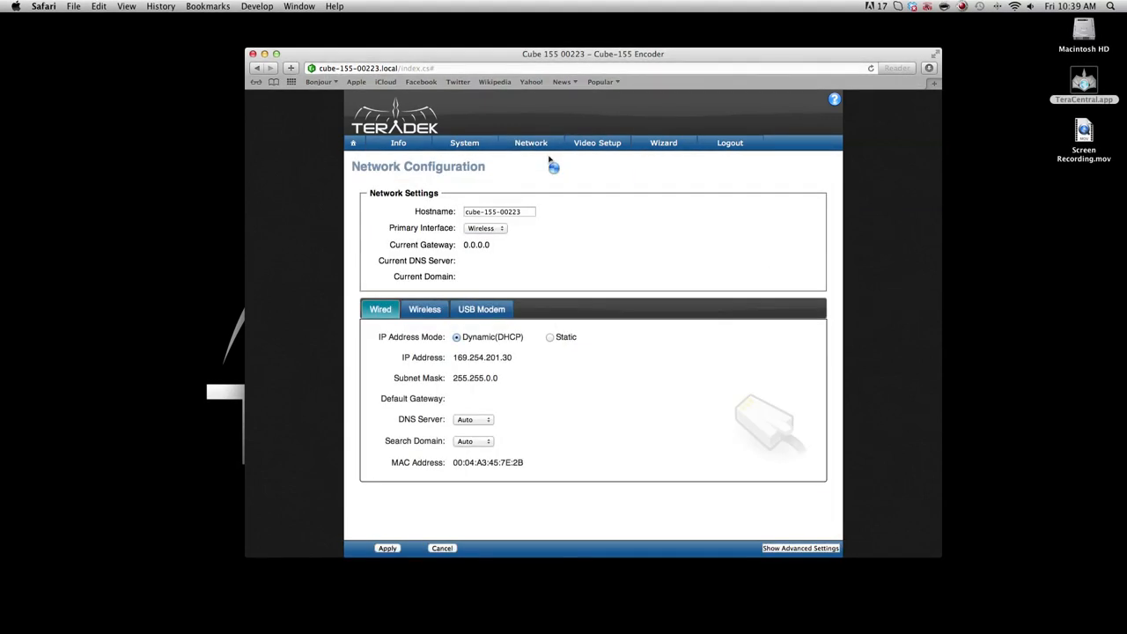
click(424, 310)
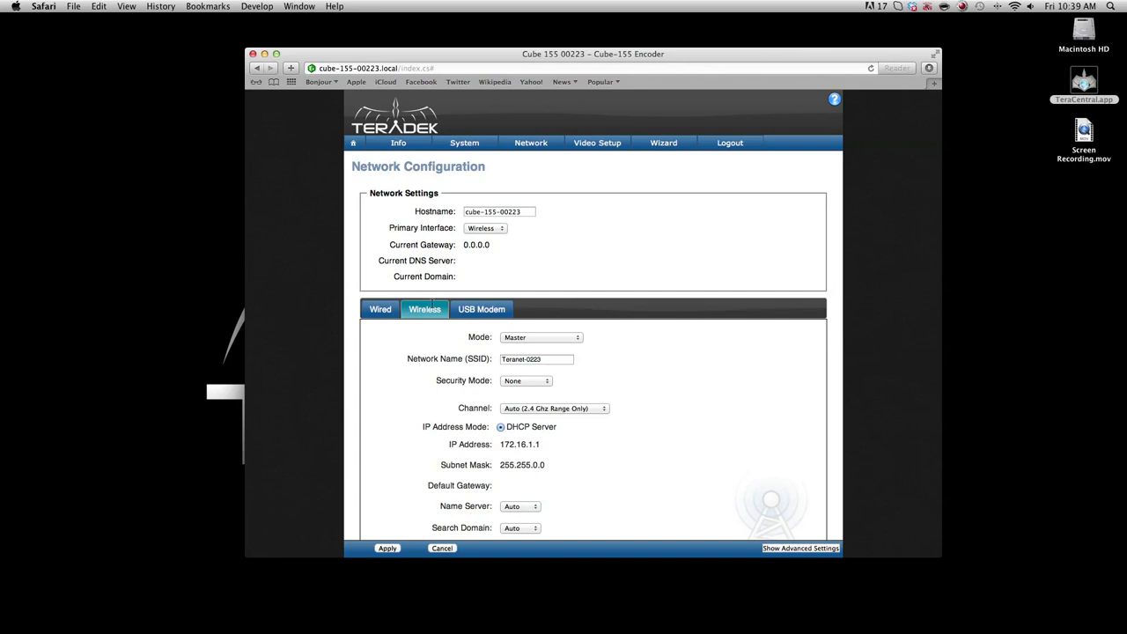
Set wireless mode to Infrastructure (Slave), pick SALES ROUTER from the scan, and apply.
click(540, 338)
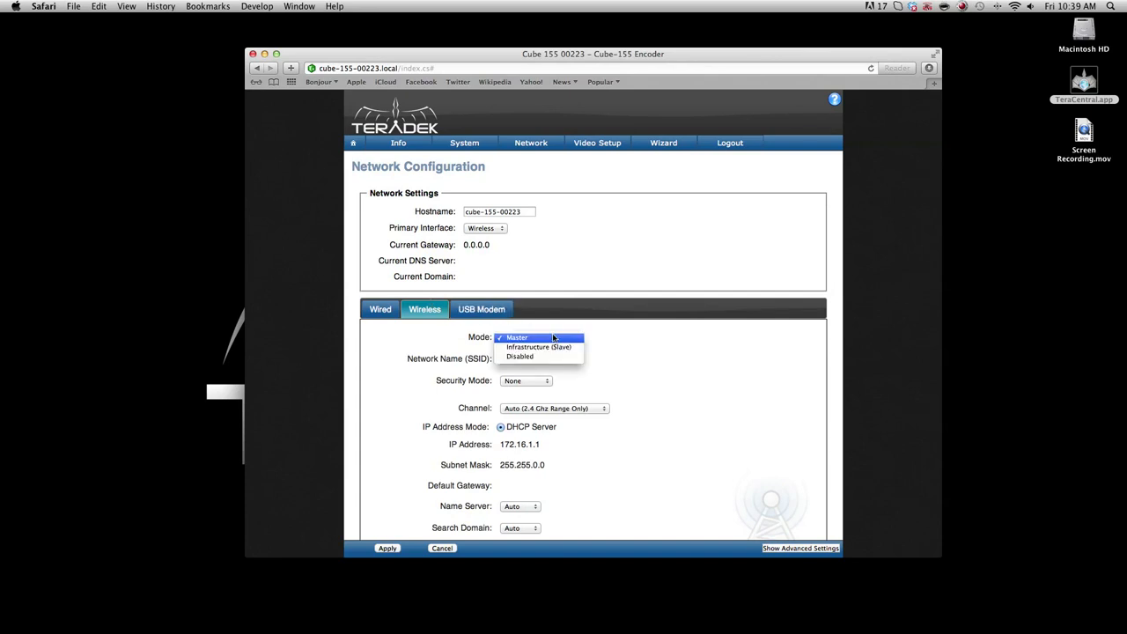
click(539, 345)
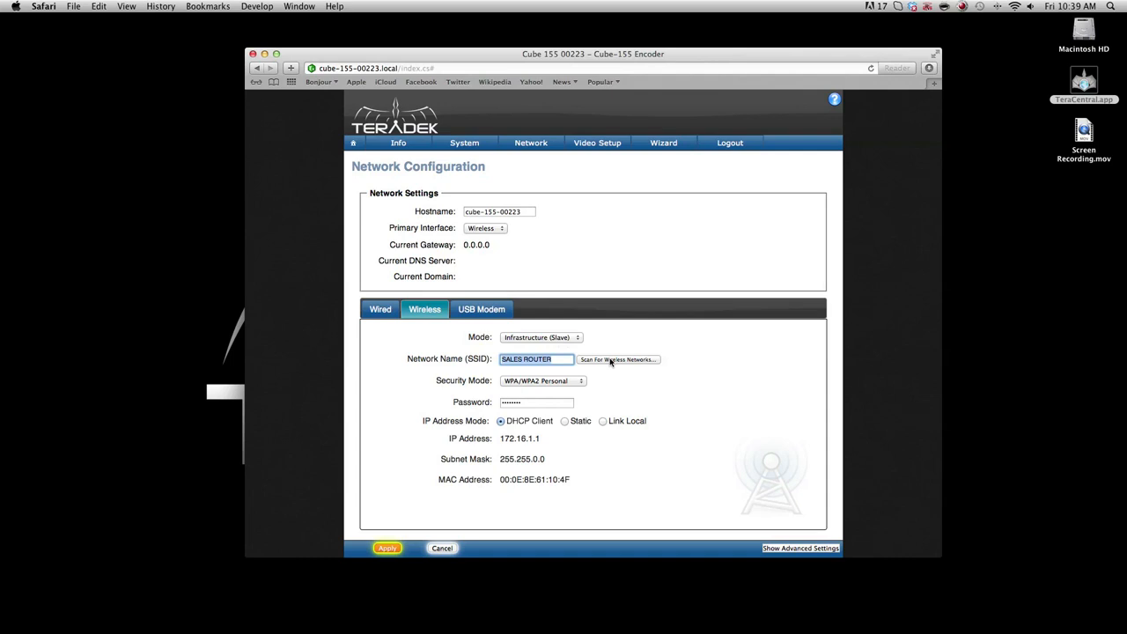
click(616, 359)
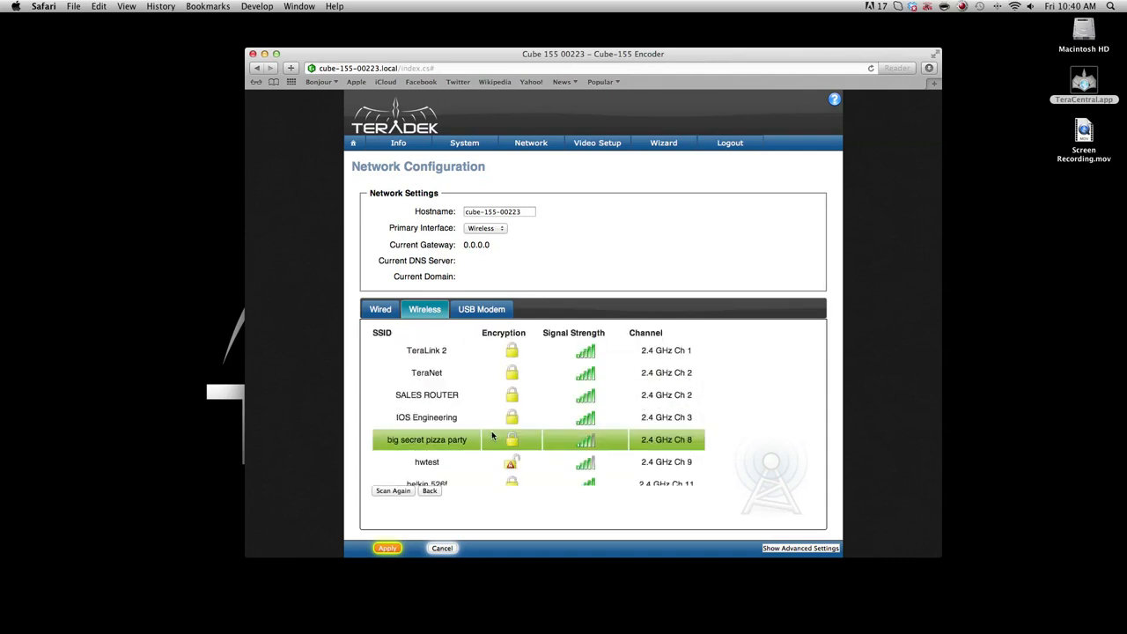
click(426, 395)
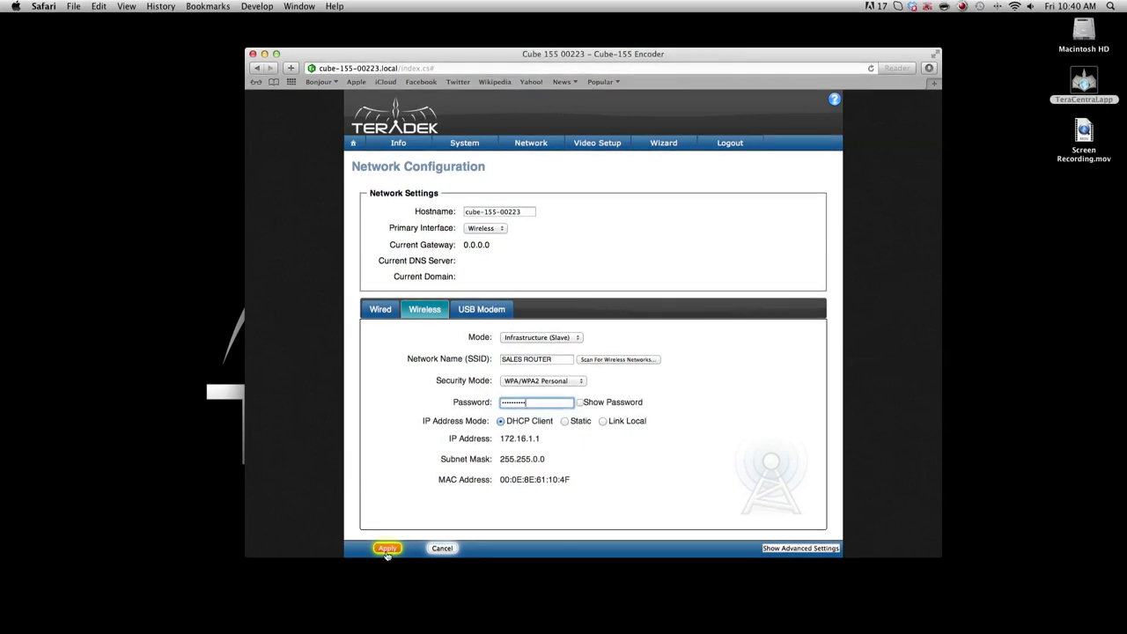
click(387, 548)
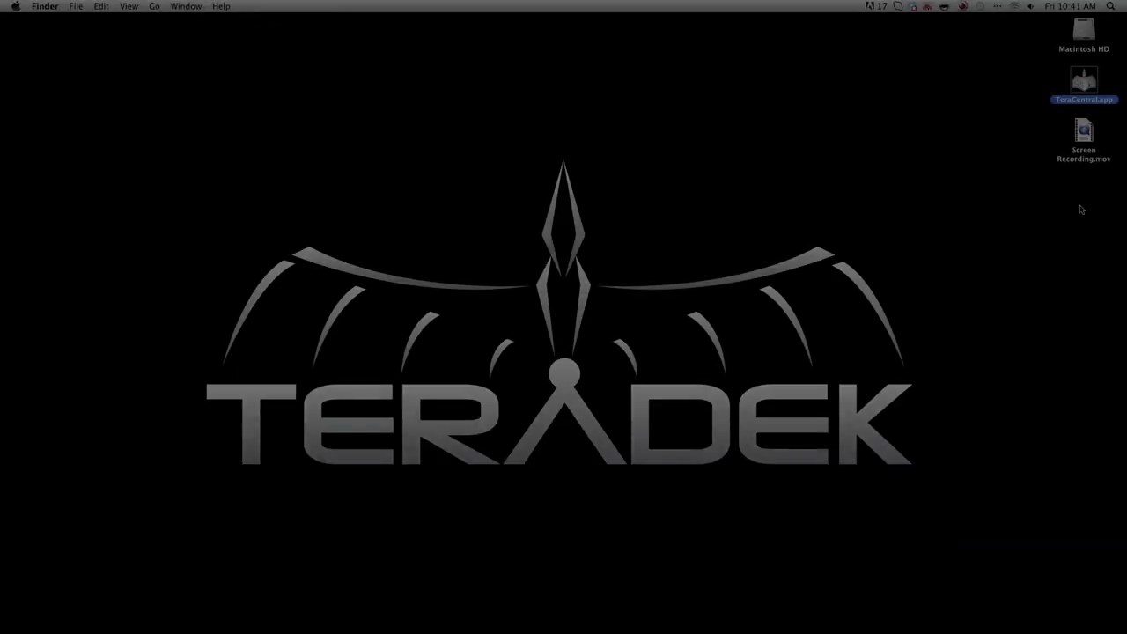
Relaunch TeraCentral so it lists the decoder Cube 455 00166.
click(1014, 7)
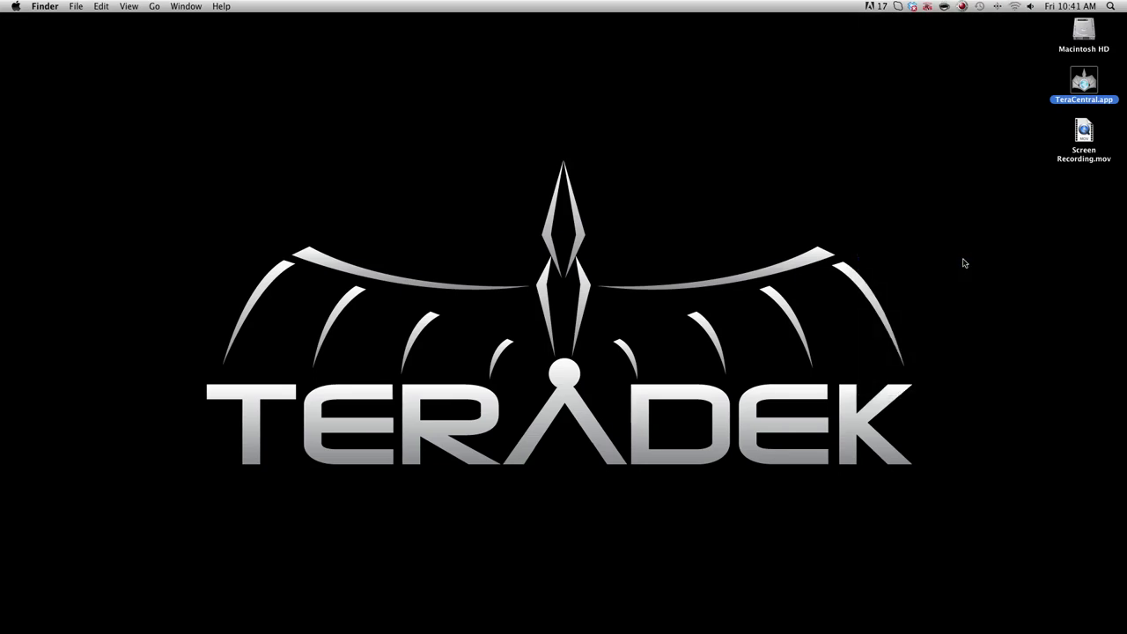
double_click(1083, 79)
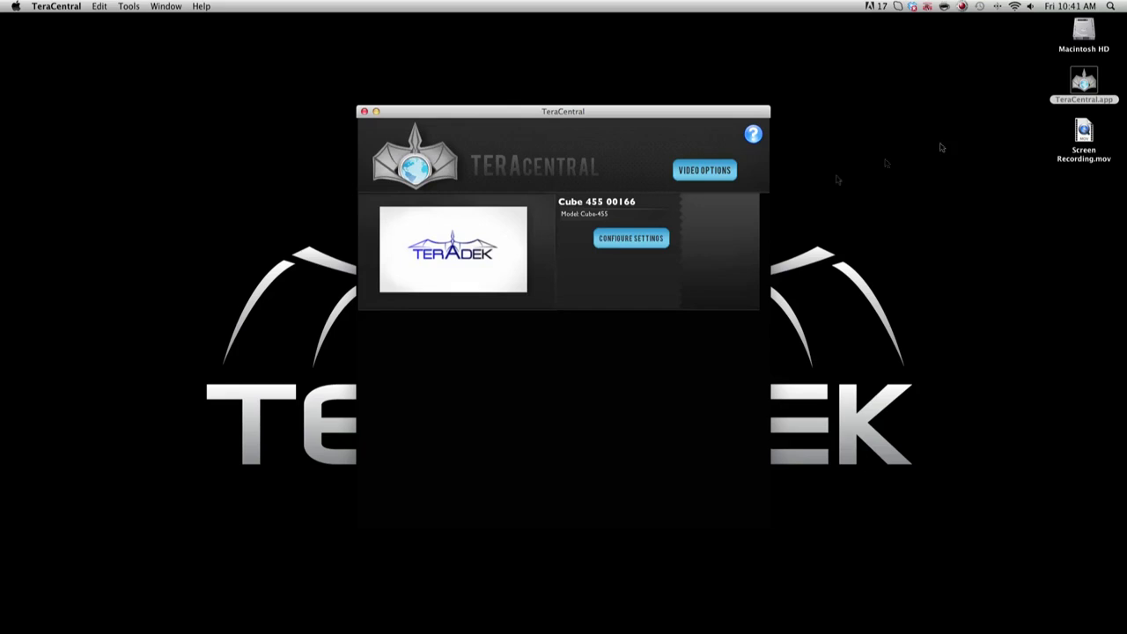
Log in to Cube 455 00166's console and reach its network configuration.
click(630, 237)
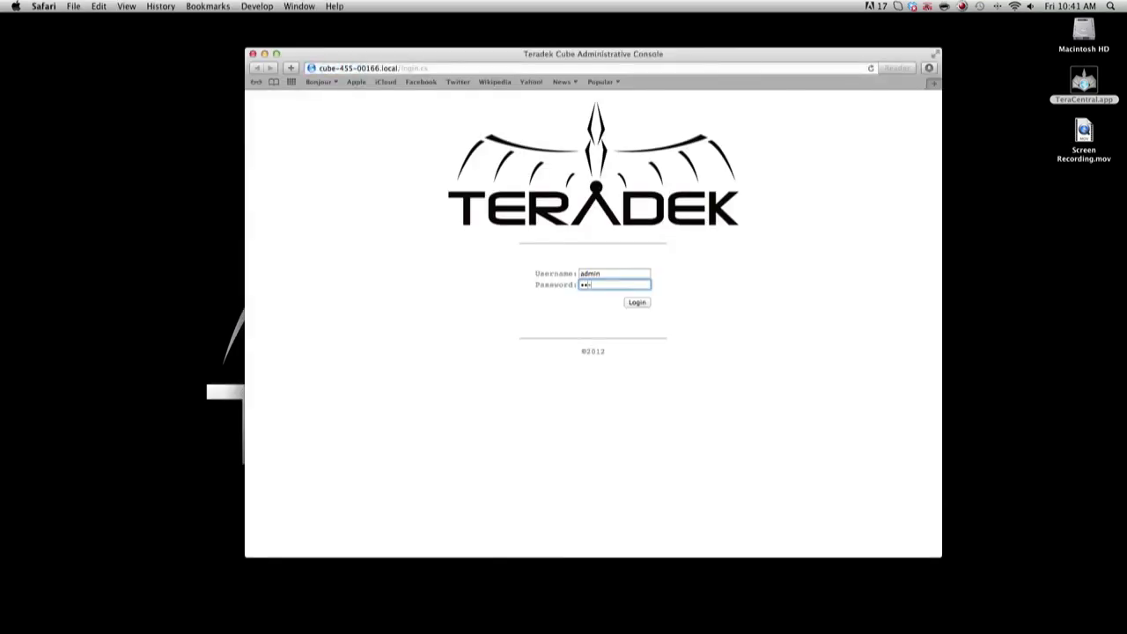
click(636, 303)
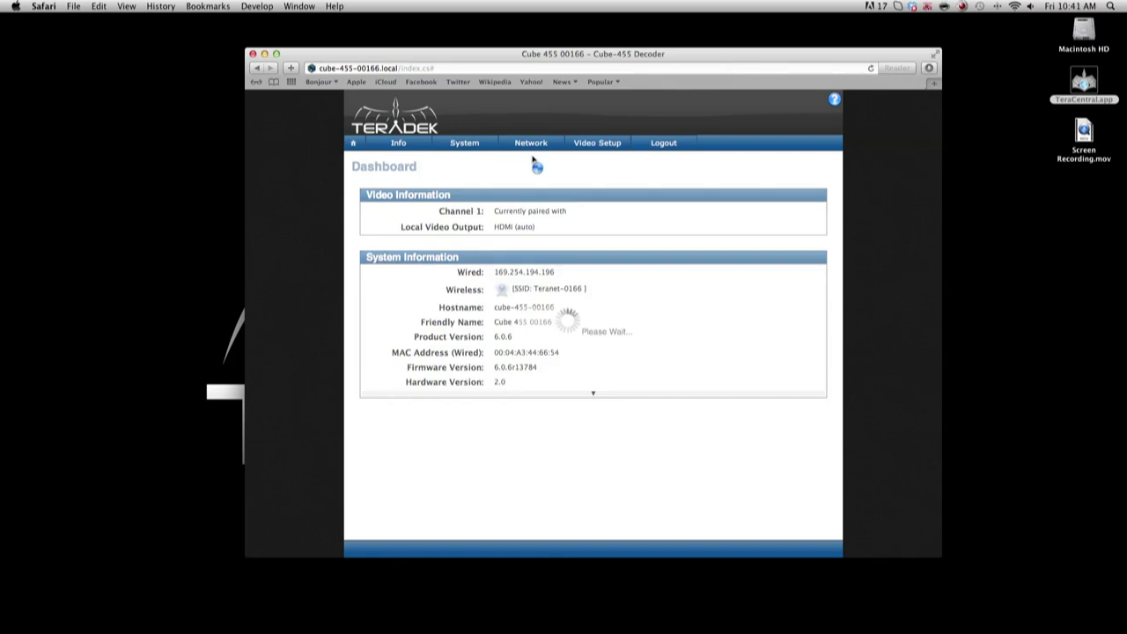
click(530, 140)
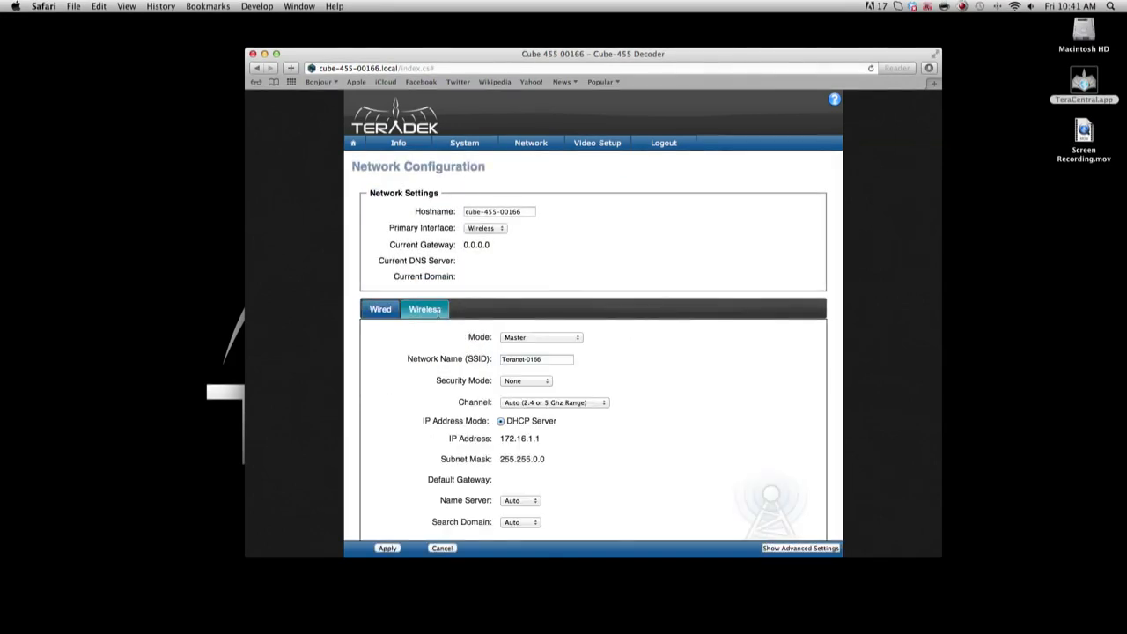
Set wireless to infrastructure mode on SALES ROUTER, apply it, and close the console.
click(539, 338)
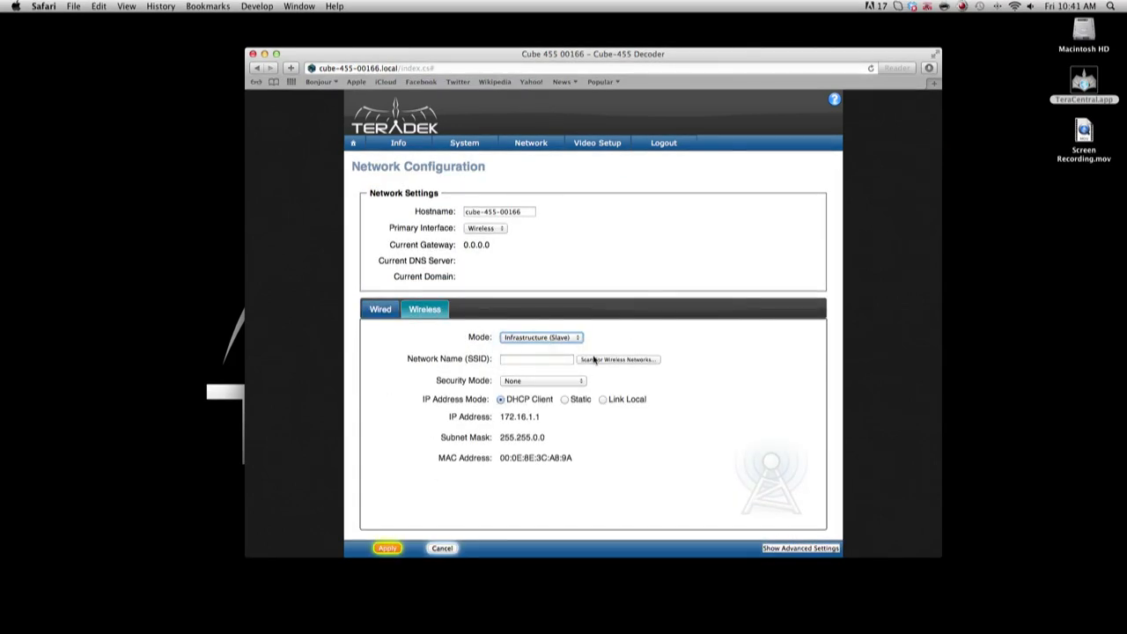
click(618, 359)
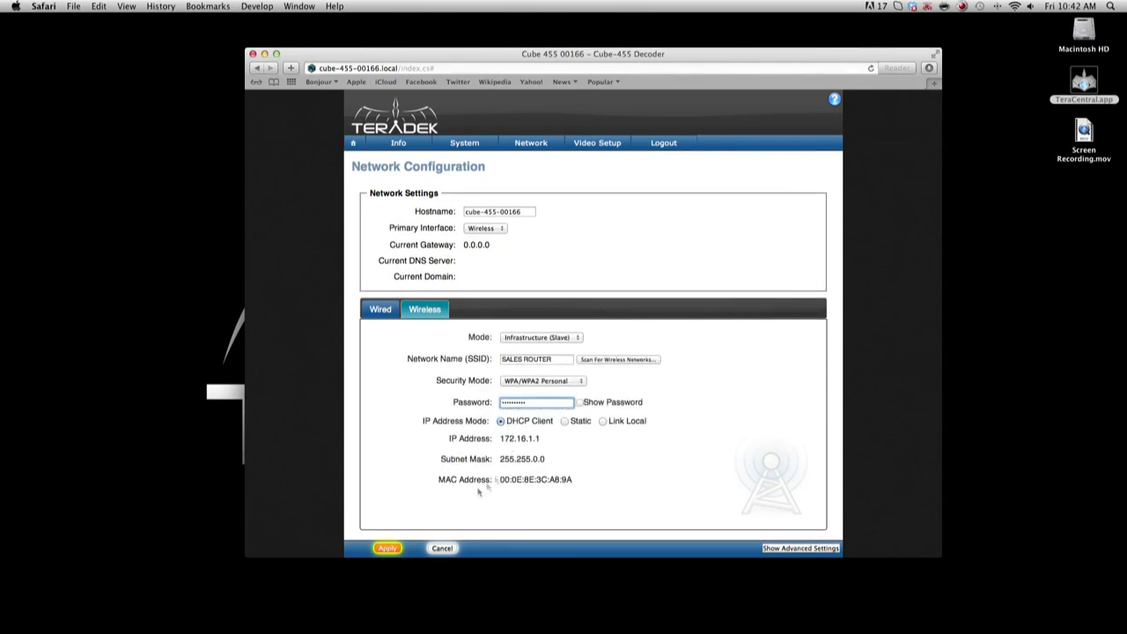
click(387, 548)
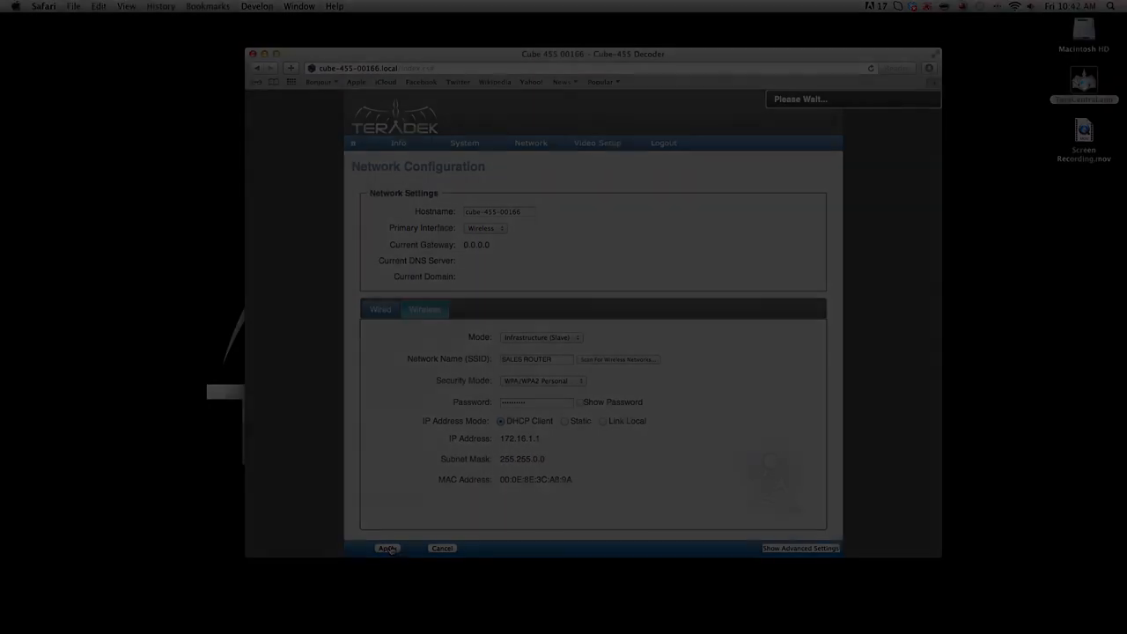
click(1014, 7)
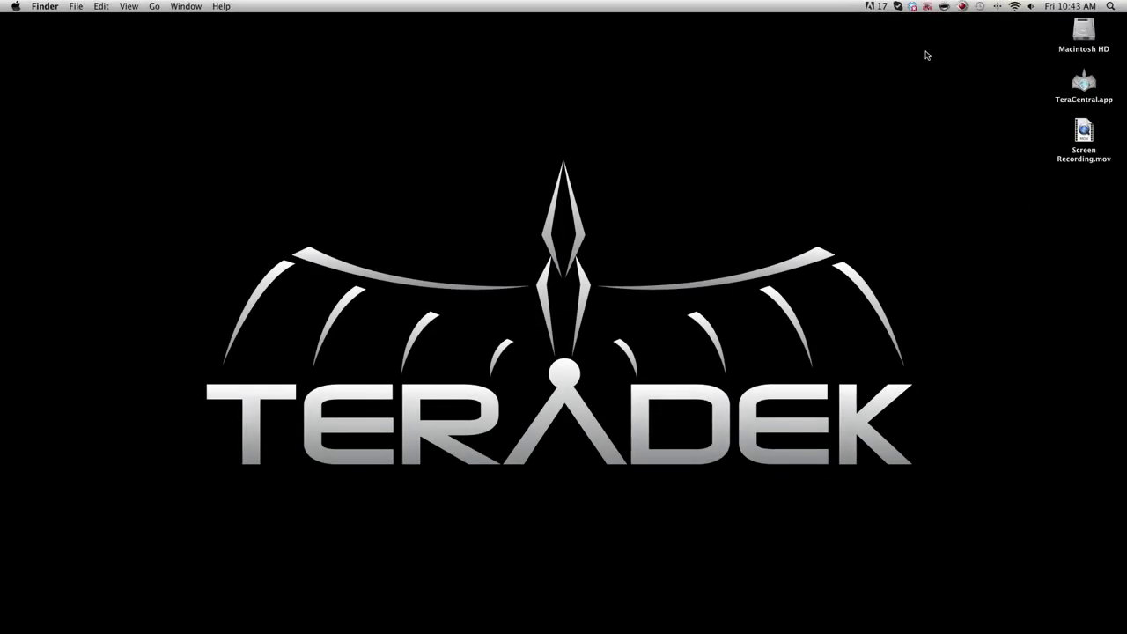
Relaunch TeraCentral and bring up Cube 455 00166's login page with credentials entered.
double_click(1084, 79)
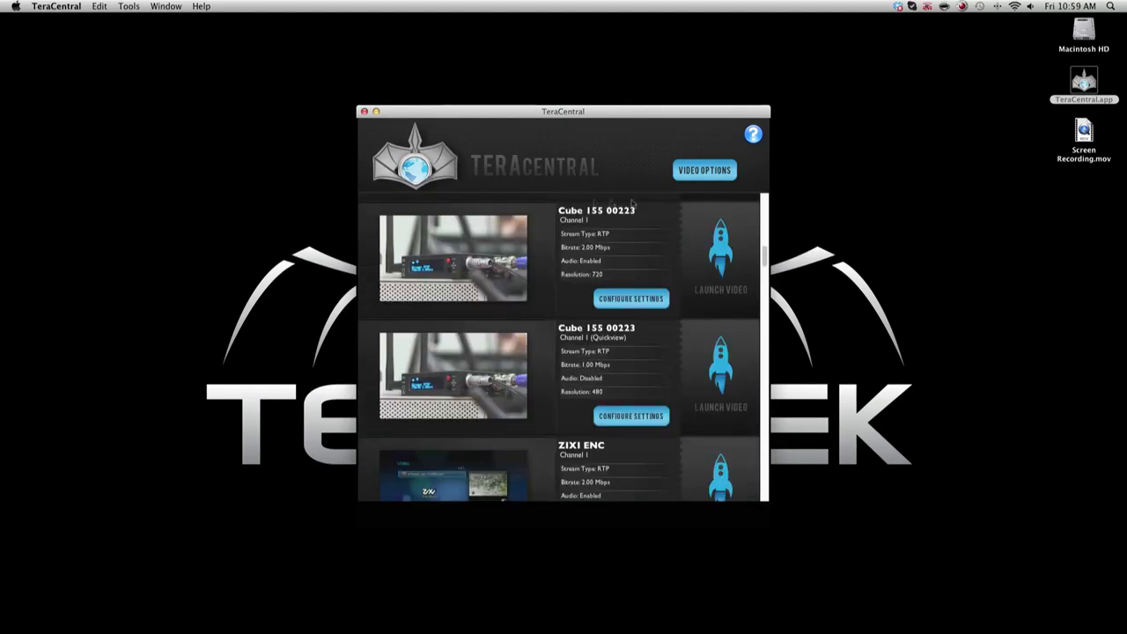
scroll(down, 3)
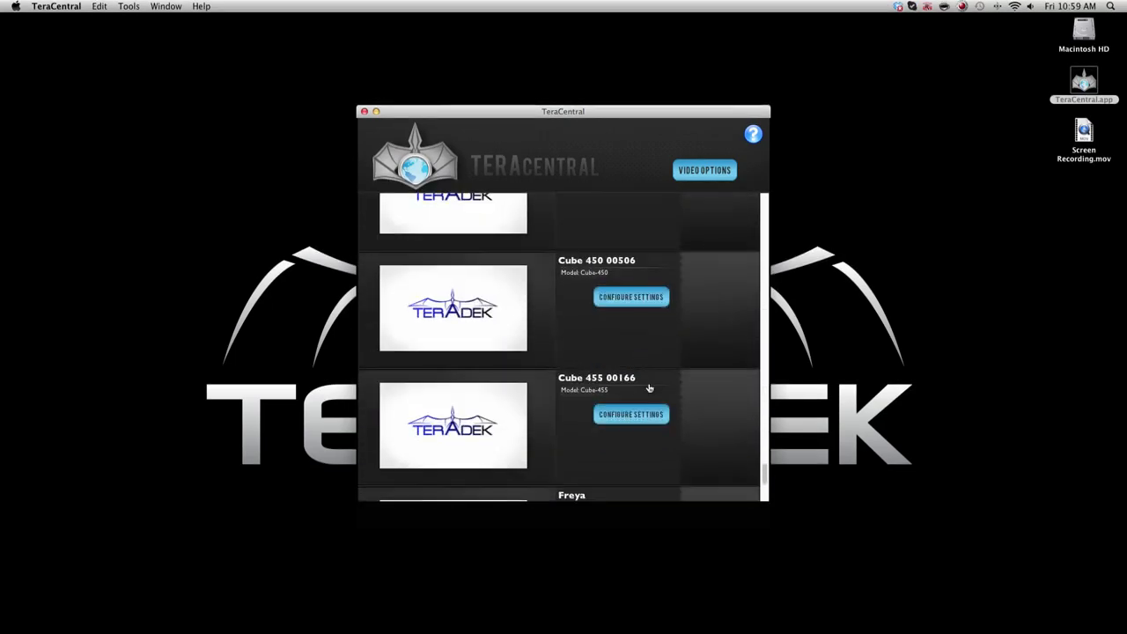
click(630, 414)
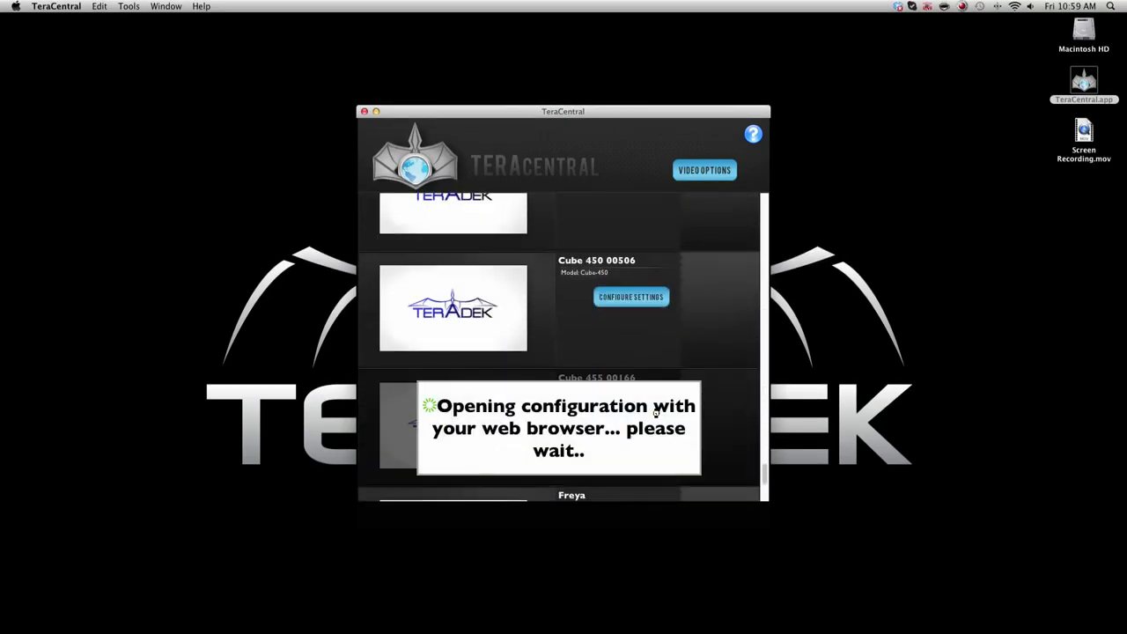
click(630, 296)
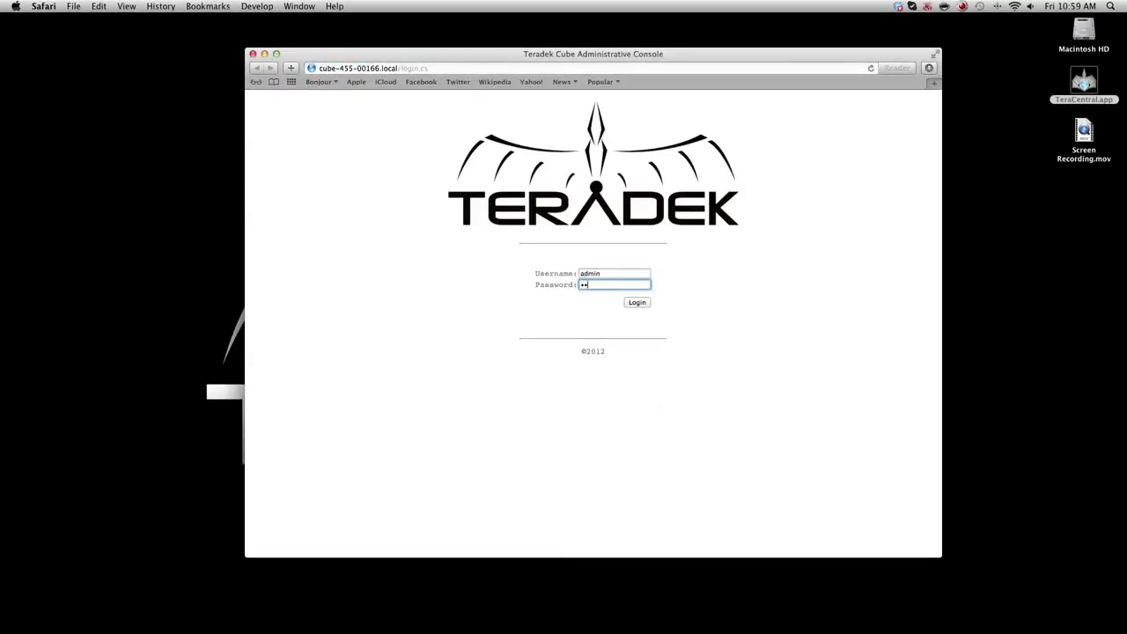
Log in to Cube 455 00166 and reach Video Setup > Decoder settings.
click(637, 303)
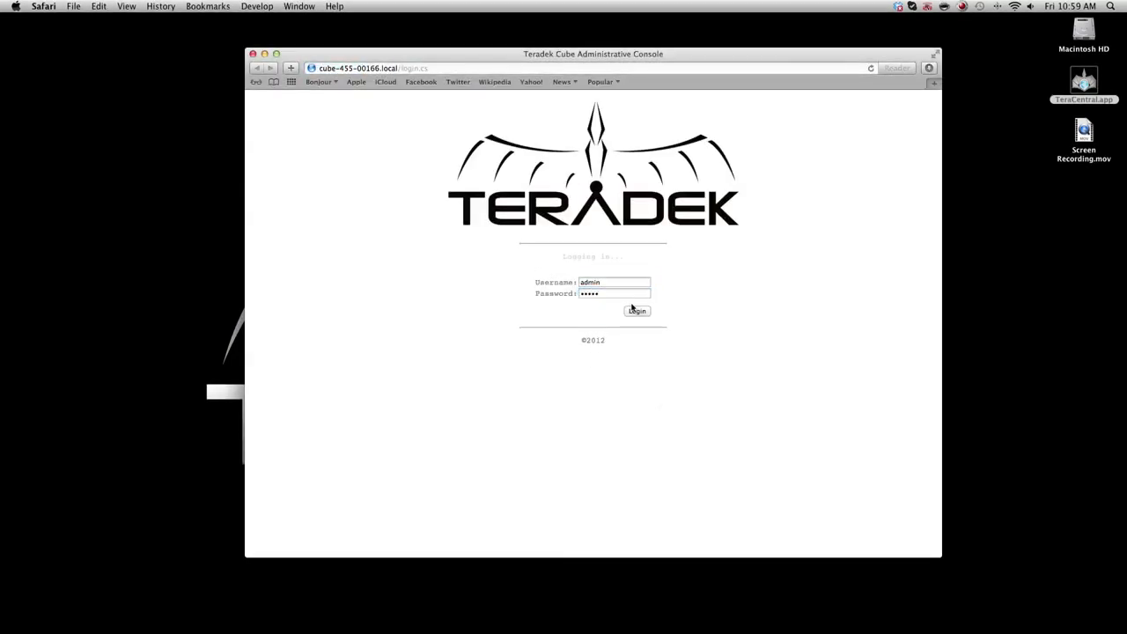
click(637, 310)
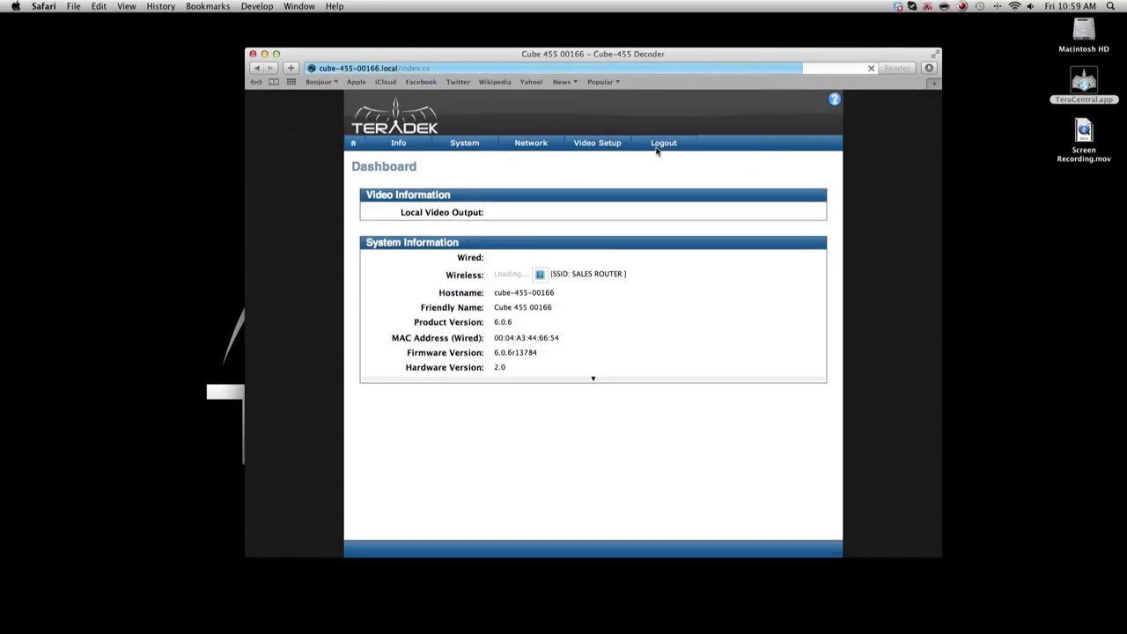
click(597, 142)
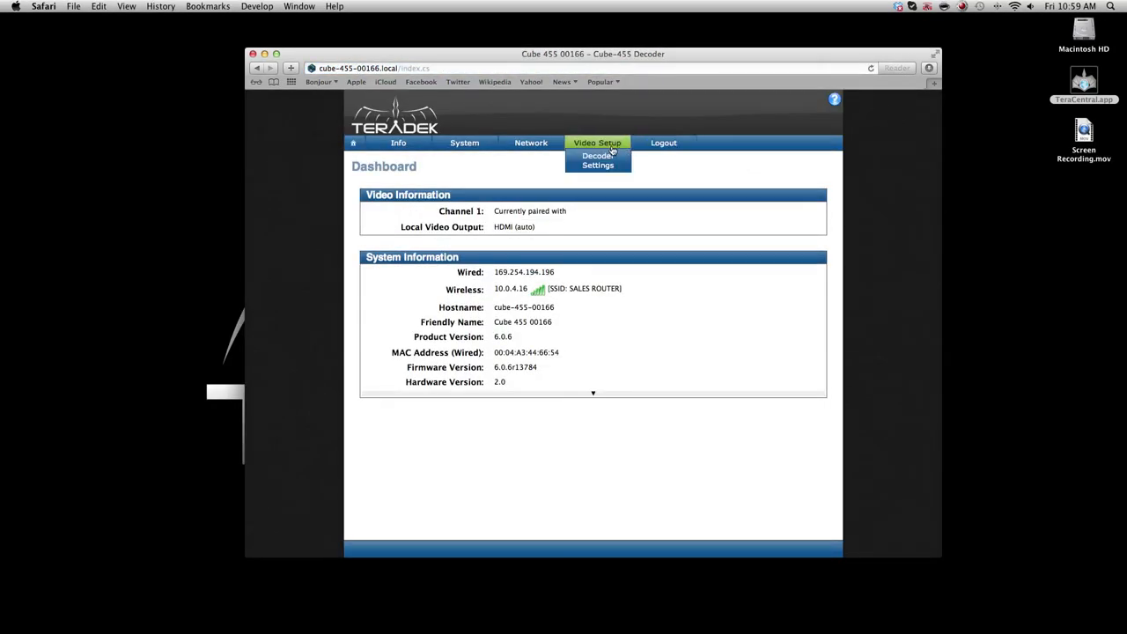
click(599, 160)
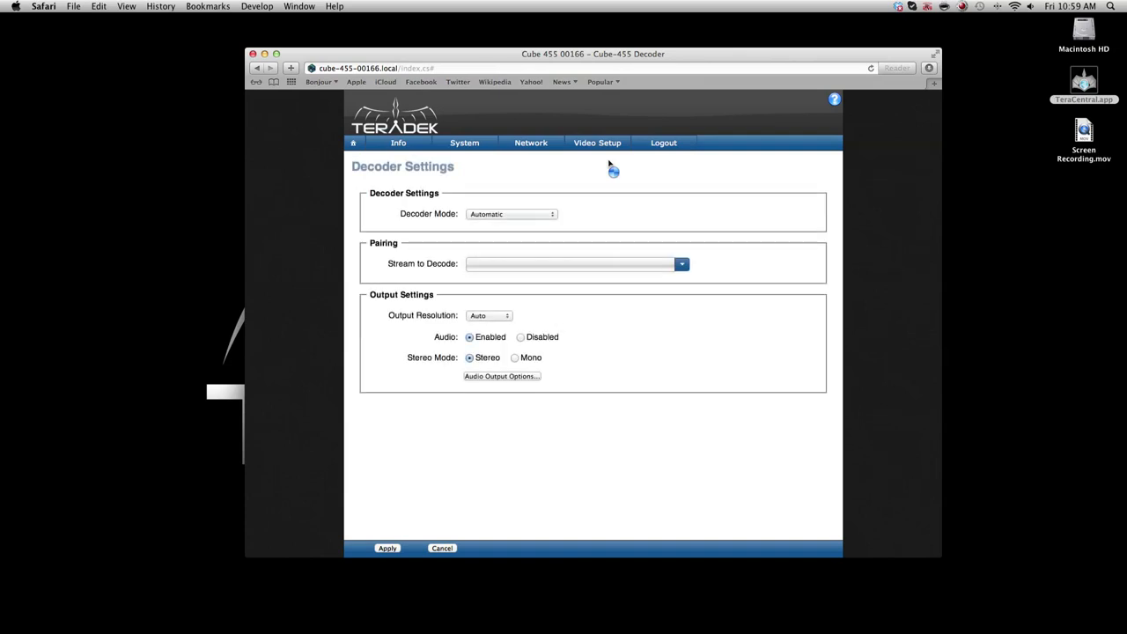
Keep Decoder Mode on Automatic and choose Cube 155 00223 Channel 1 as the stream to decode.
click(511, 213)
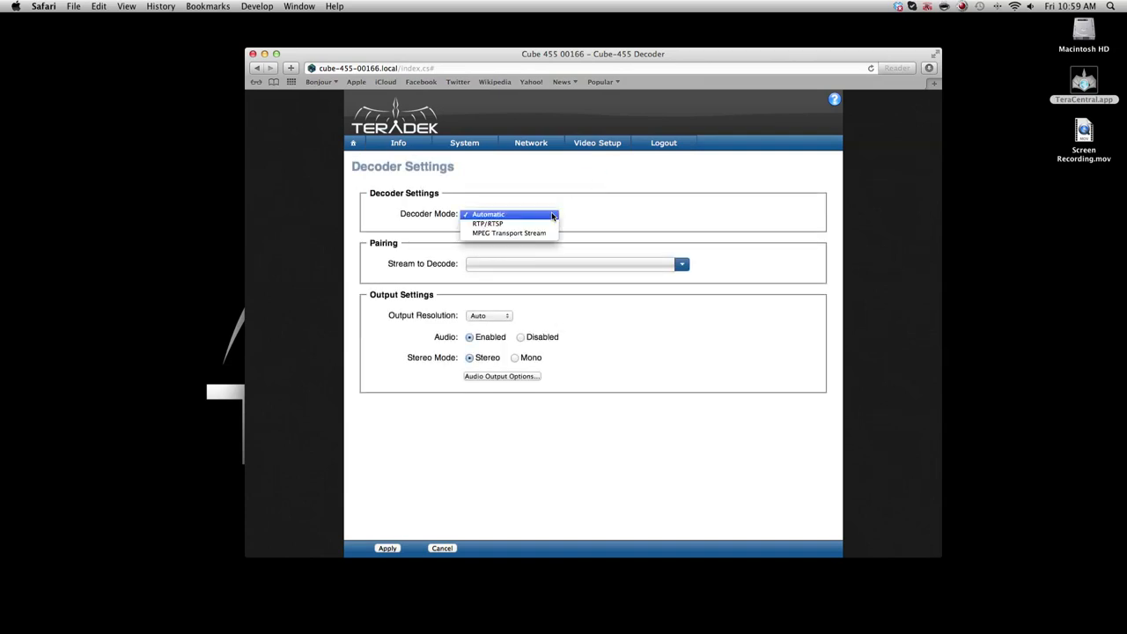
click(487, 215)
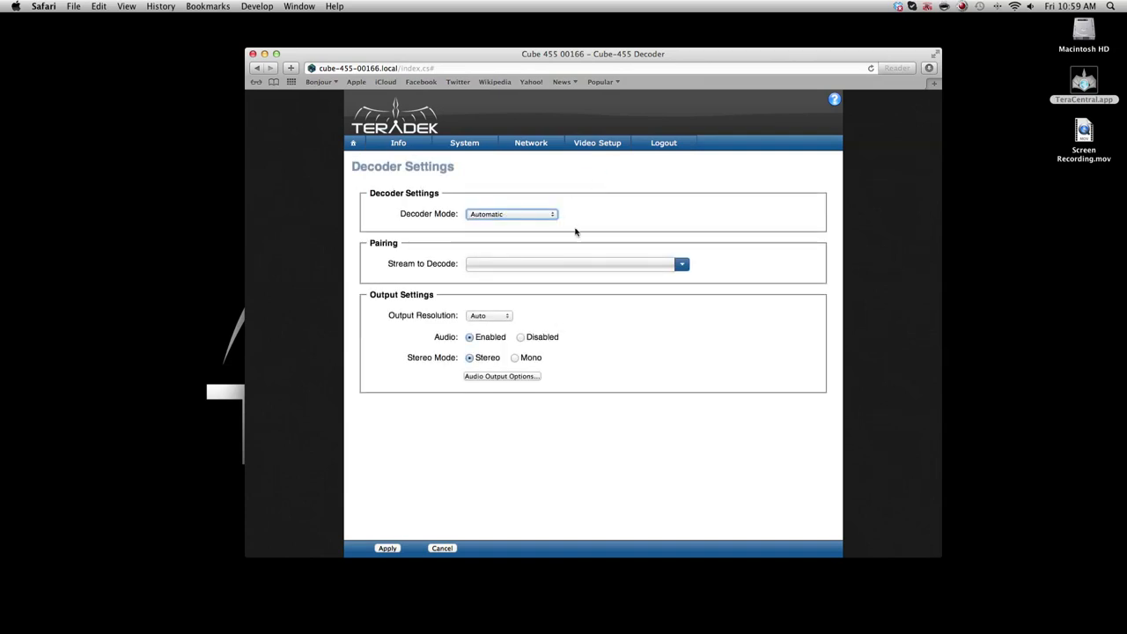
click(681, 264)
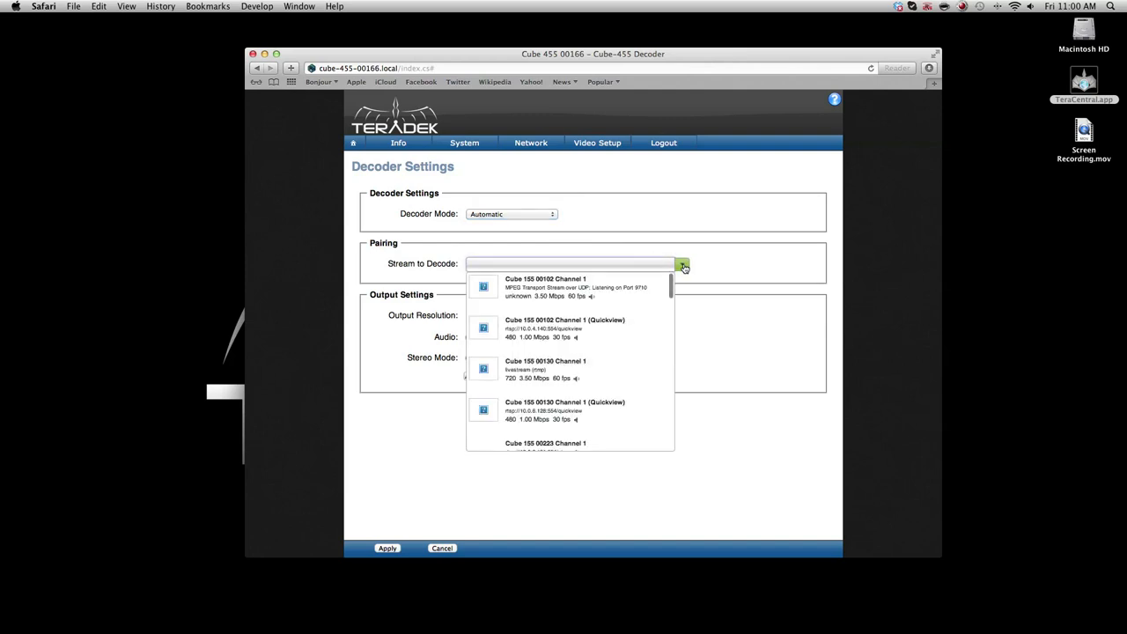
mouse_move(618, 370)
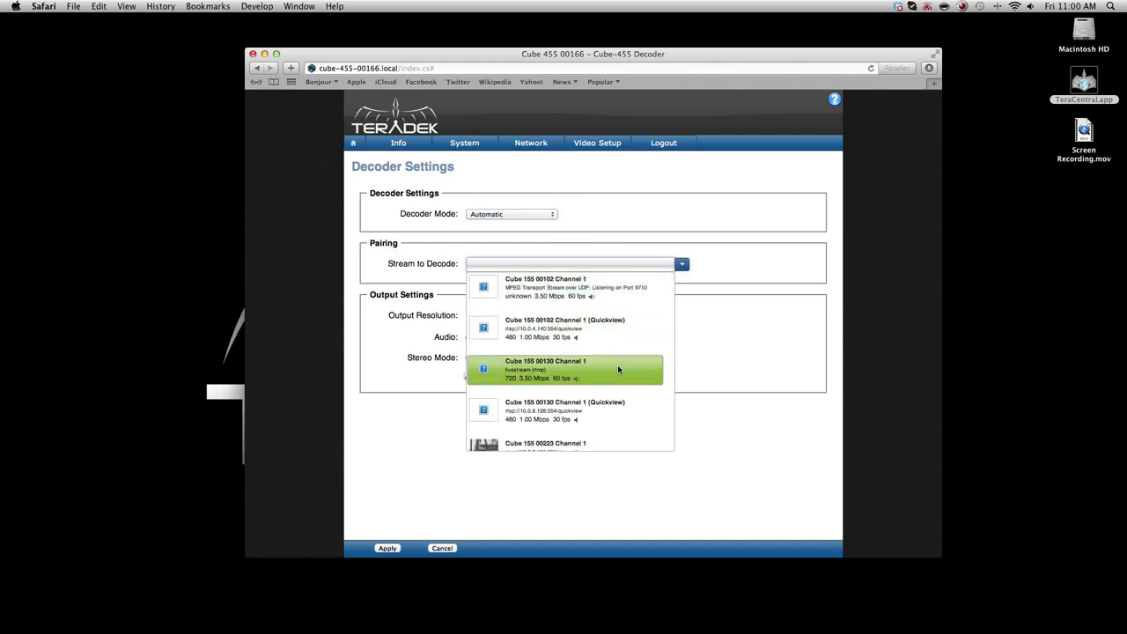
scroll(down, 3)
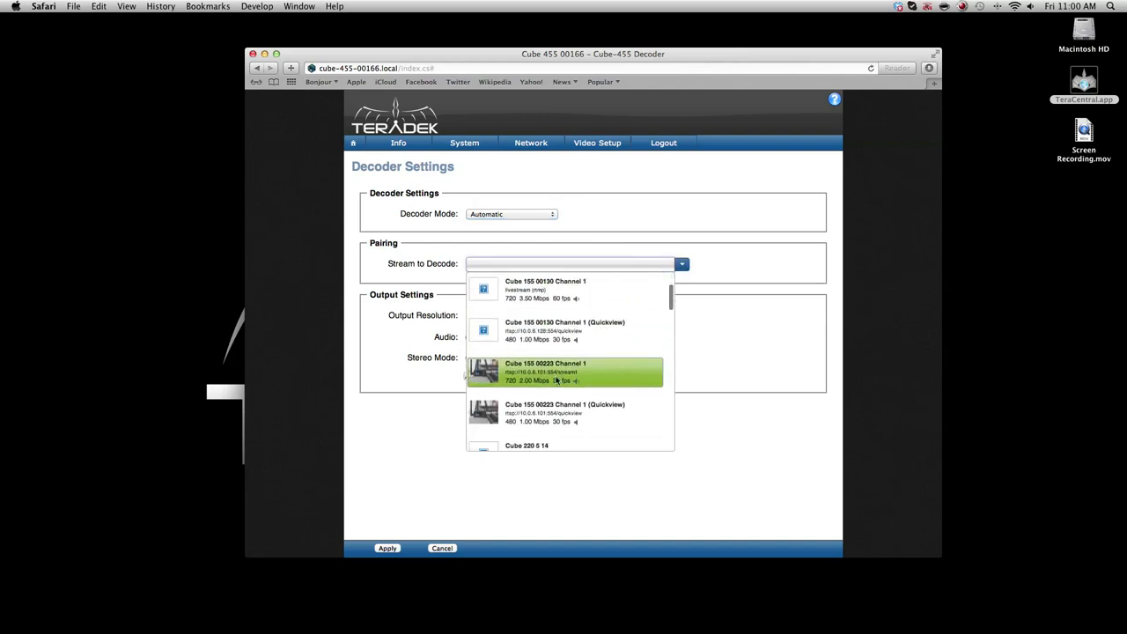
click(564, 370)
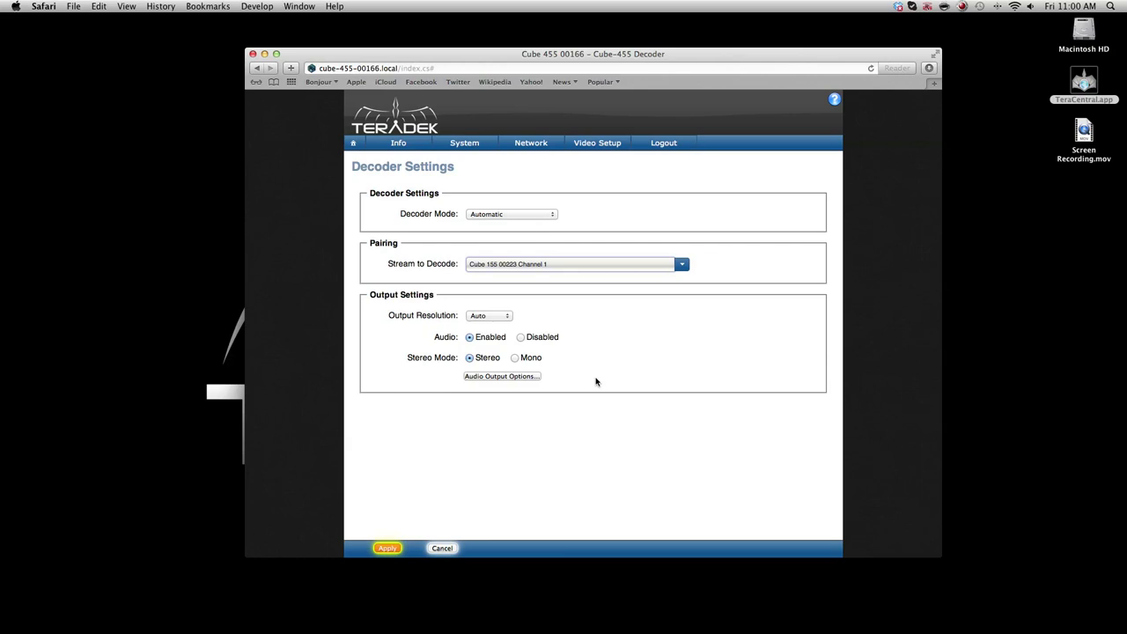
mouse_move(359, 563)
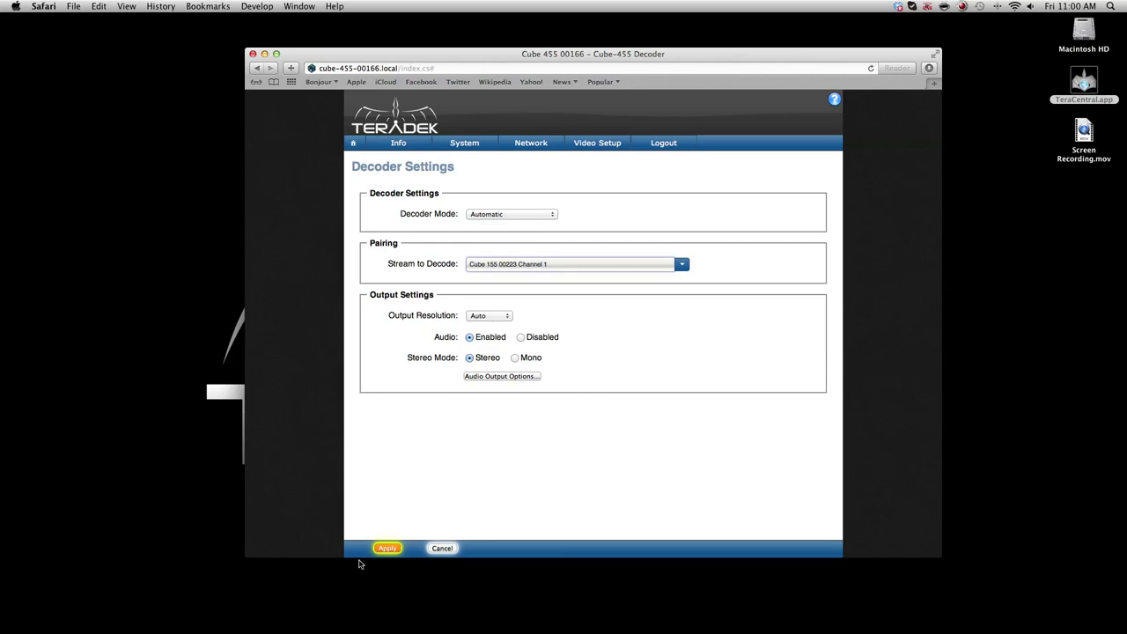
Apply the decoder pairing so the console reloads with the new stream.
click(388, 548)
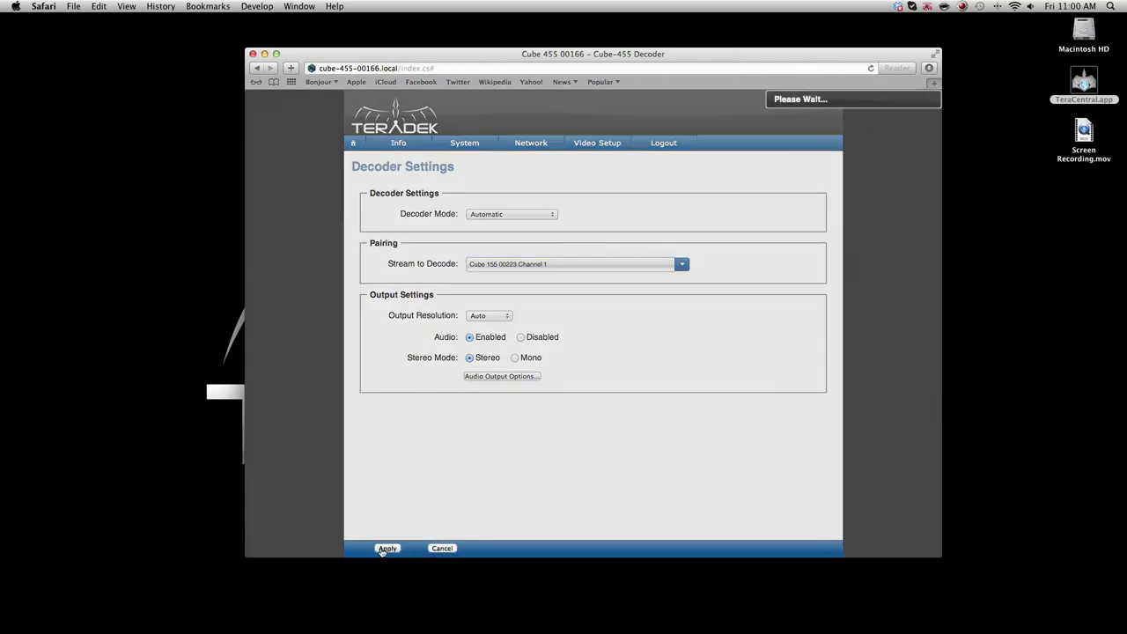
click(387, 548)
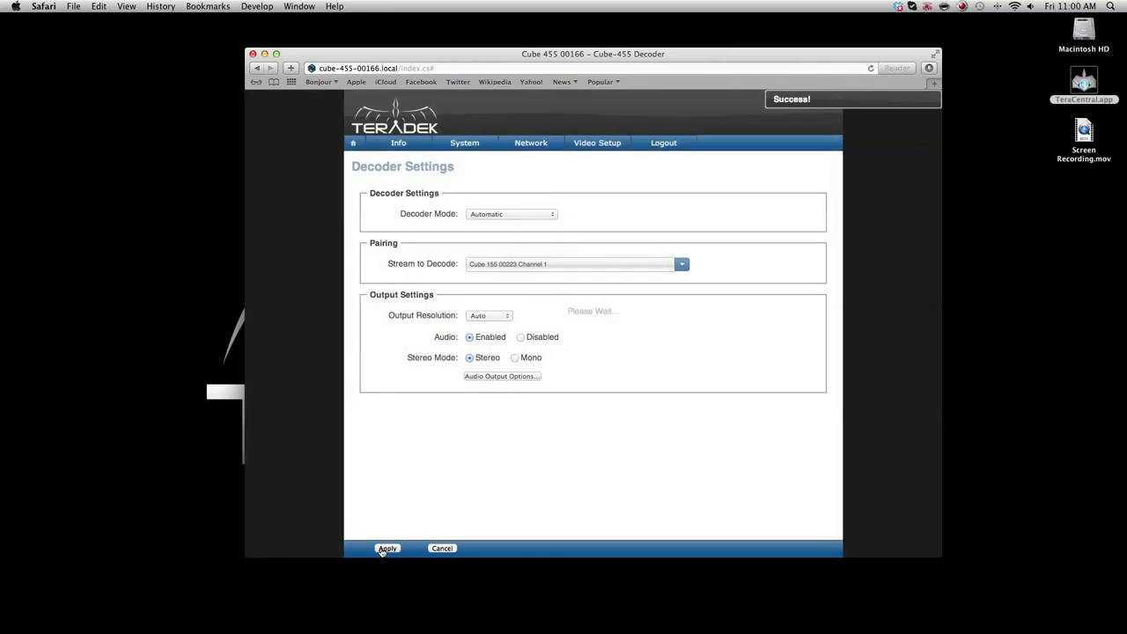
click(387, 548)
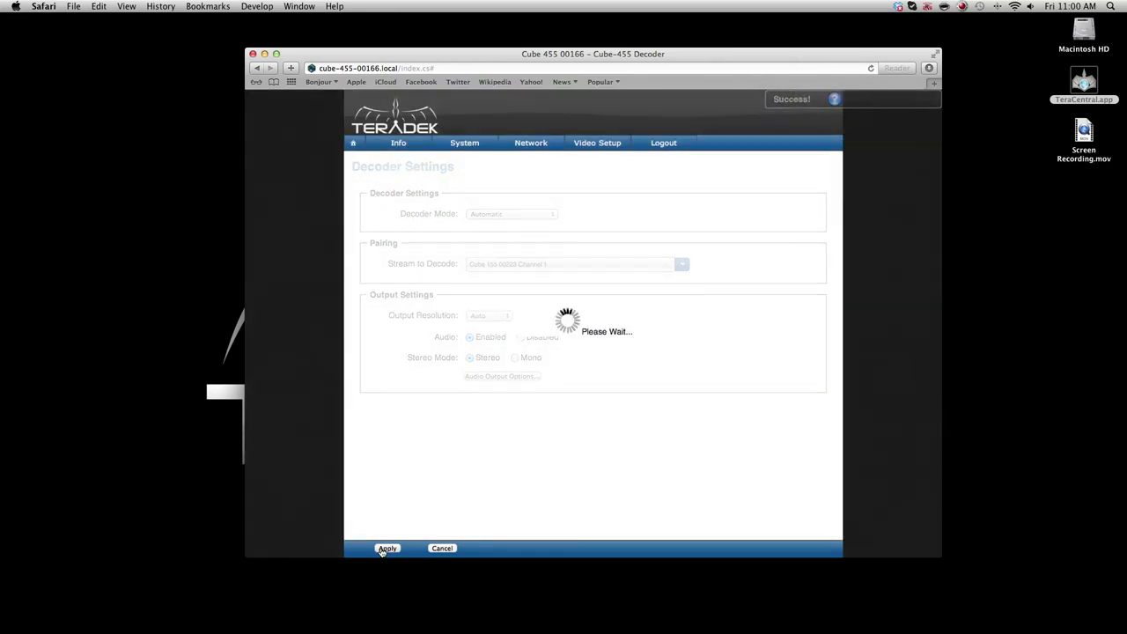
click(388, 548)
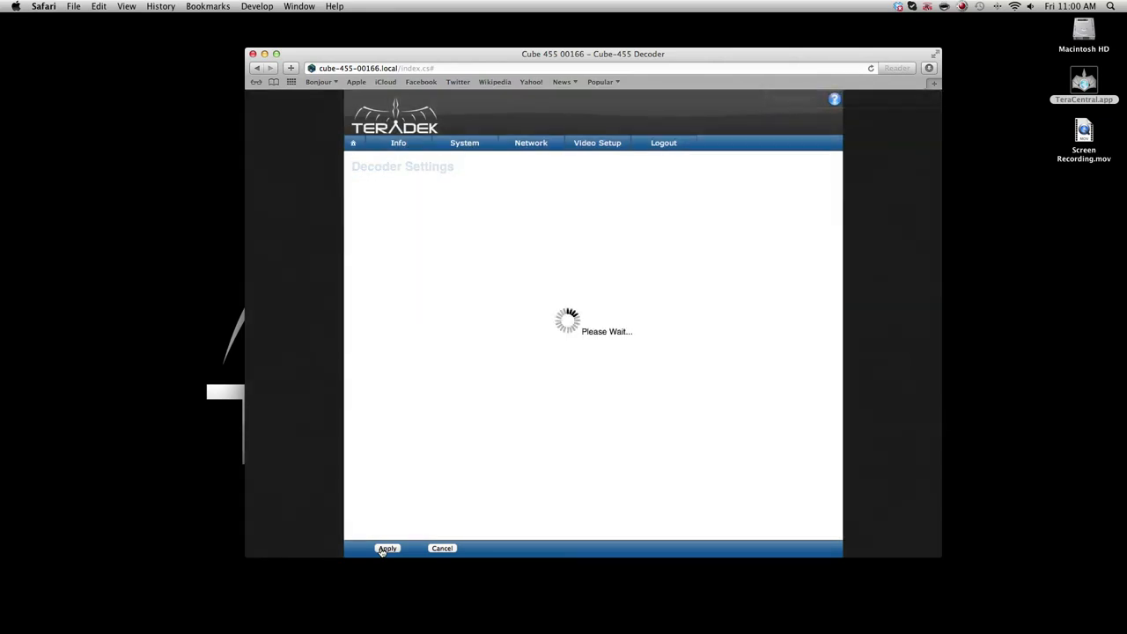